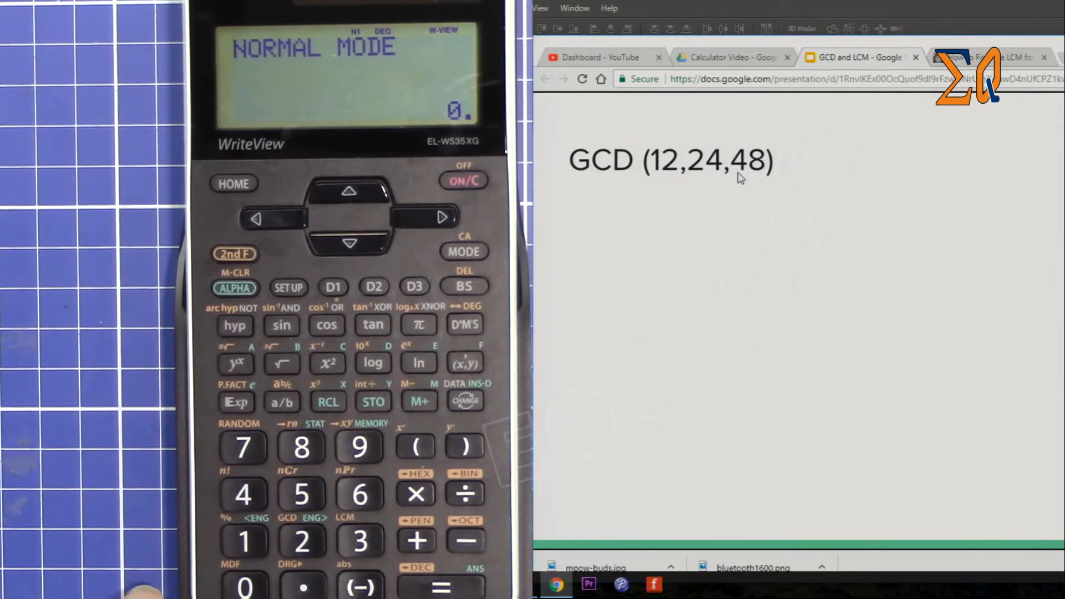
- Key in 12 GCD 24 GCD 48 and evaluate the greatest common divisor
{"action": "left_click", "coordinate": [242, 542]}
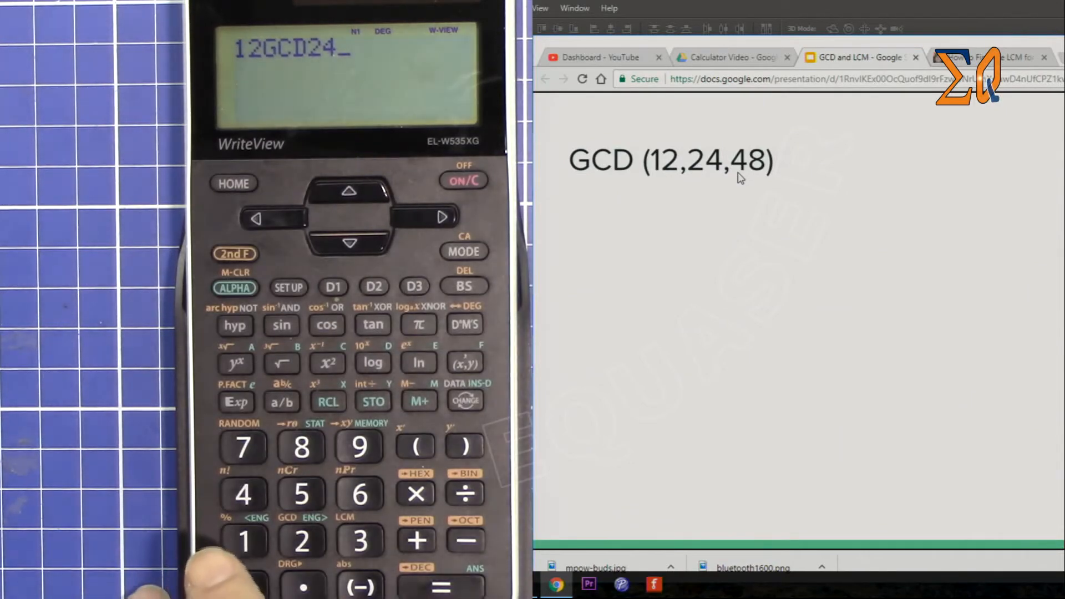
{"action": "left_click", "coordinate": [234, 253]}
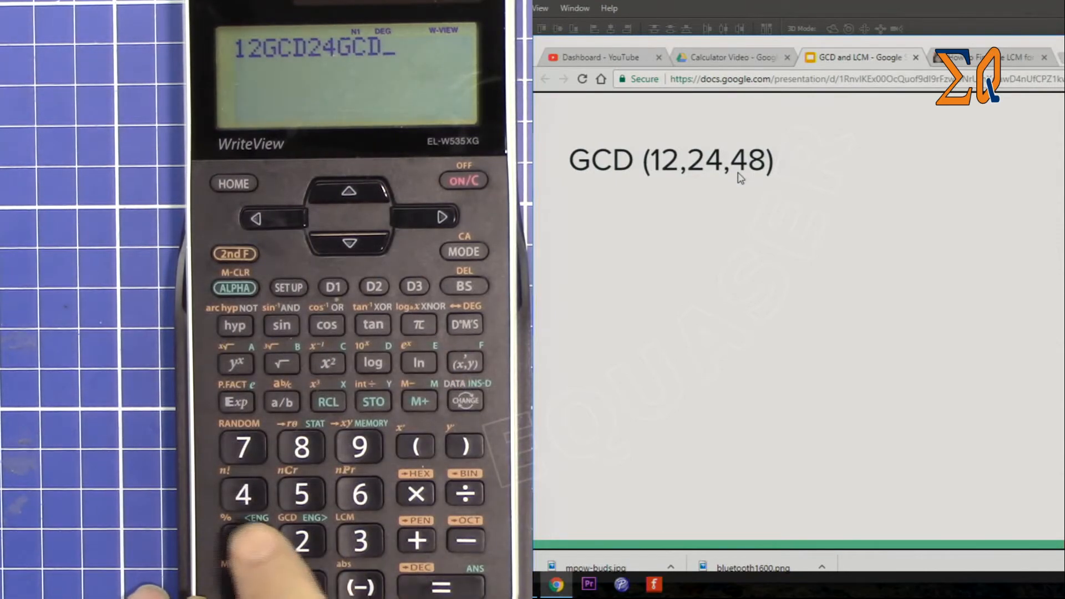
{"action": "left_click", "coordinate": [440, 585]}
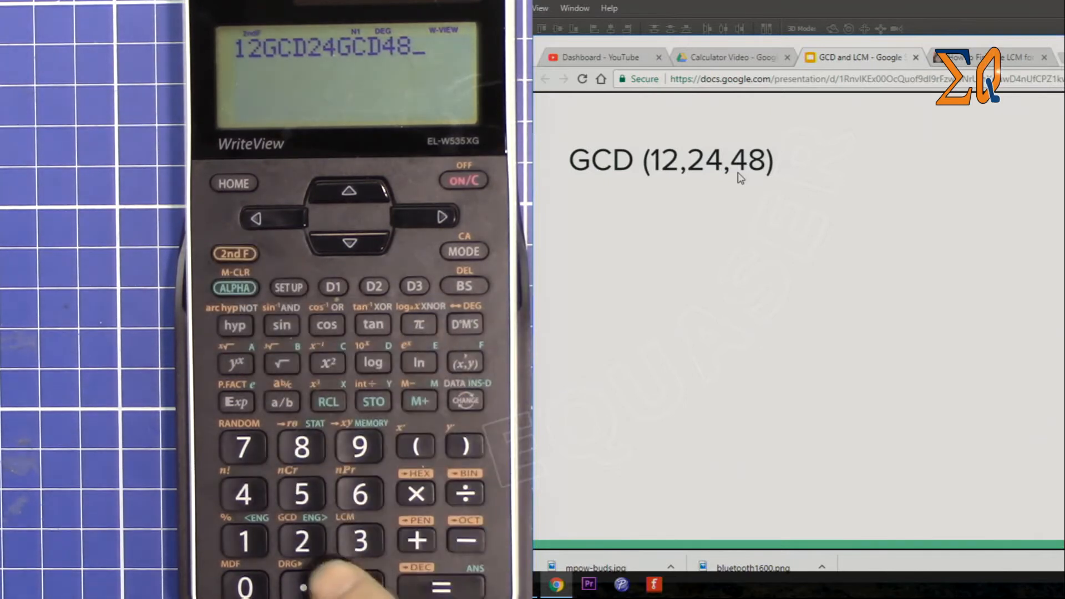
{"action": "left_click", "coordinate": [243, 540]}
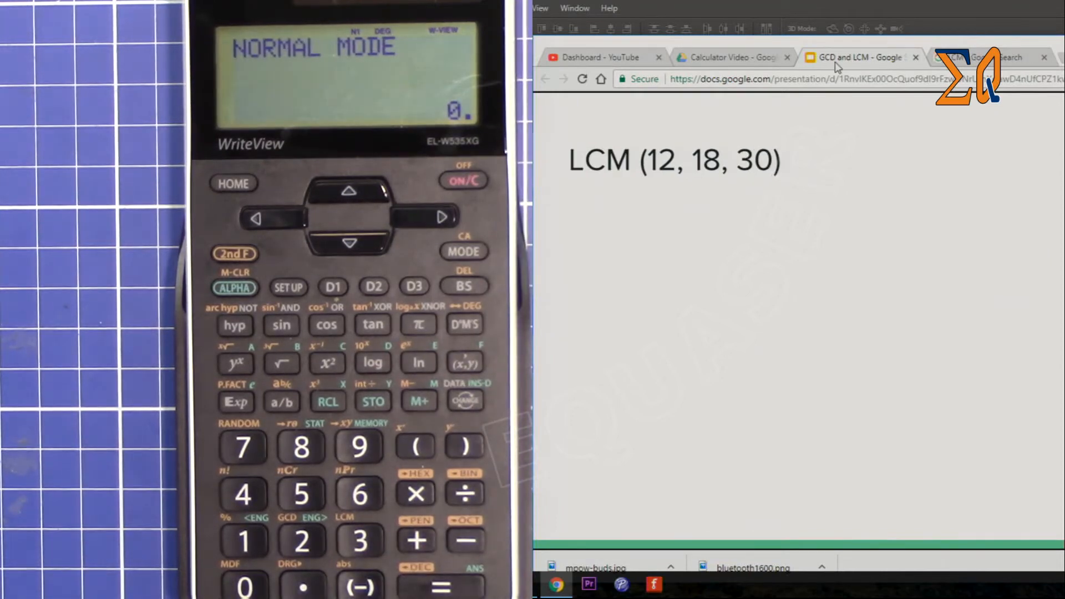
{"action": "mouse_move", "coordinate": [813, 181]}
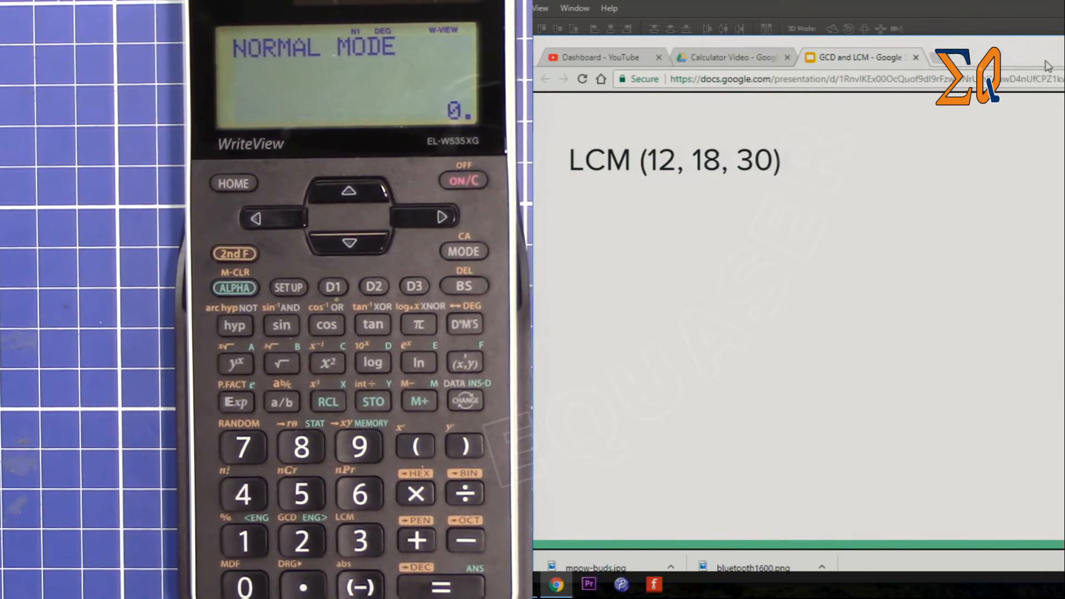
{"action": "mouse_move", "coordinate": [936, 210]}
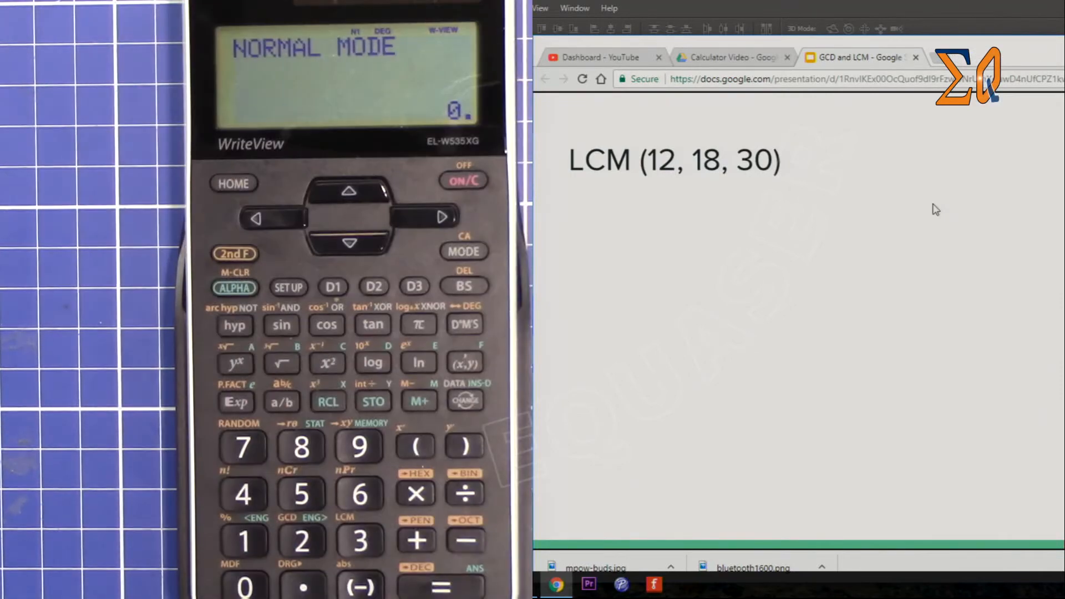
{"action": "mouse_move", "coordinate": [716, 188]}
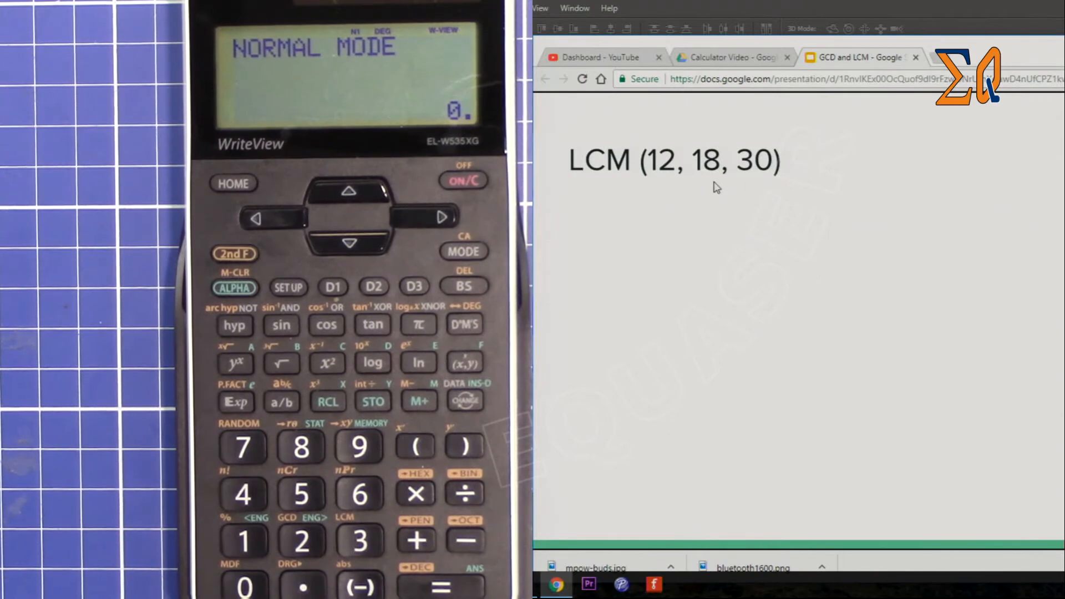
- Begin keying the first digit, 1, for the LCM(12, 18, 30) prompt
{"action": "left_click", "coordinate": [243, 540]}
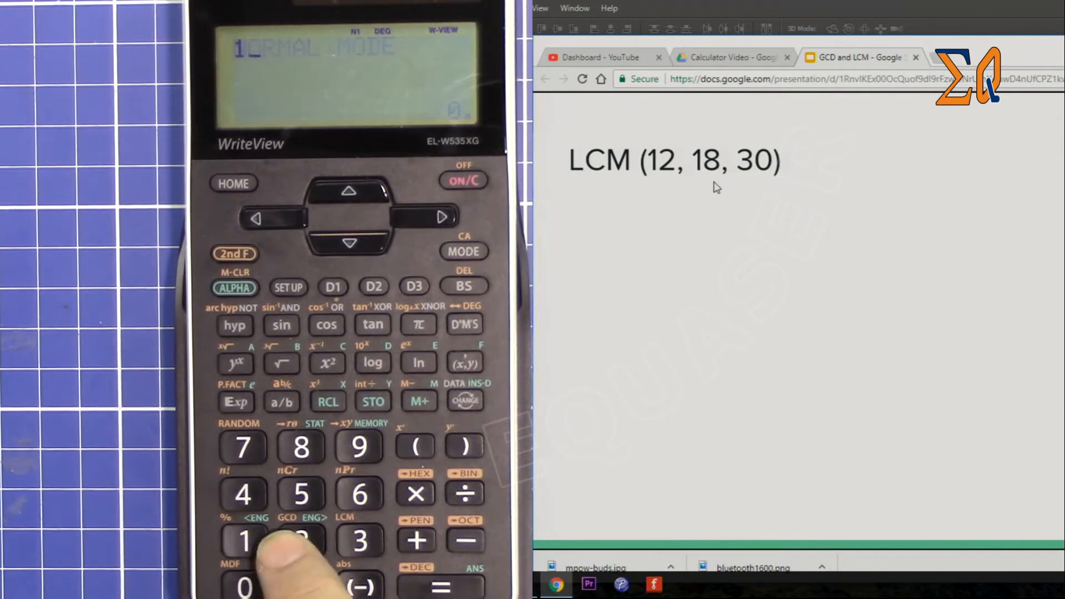
- Enter 12 LCM 18 and evaluate it to get 36
{"action": "left_click", "coordinate": [301, 541]}
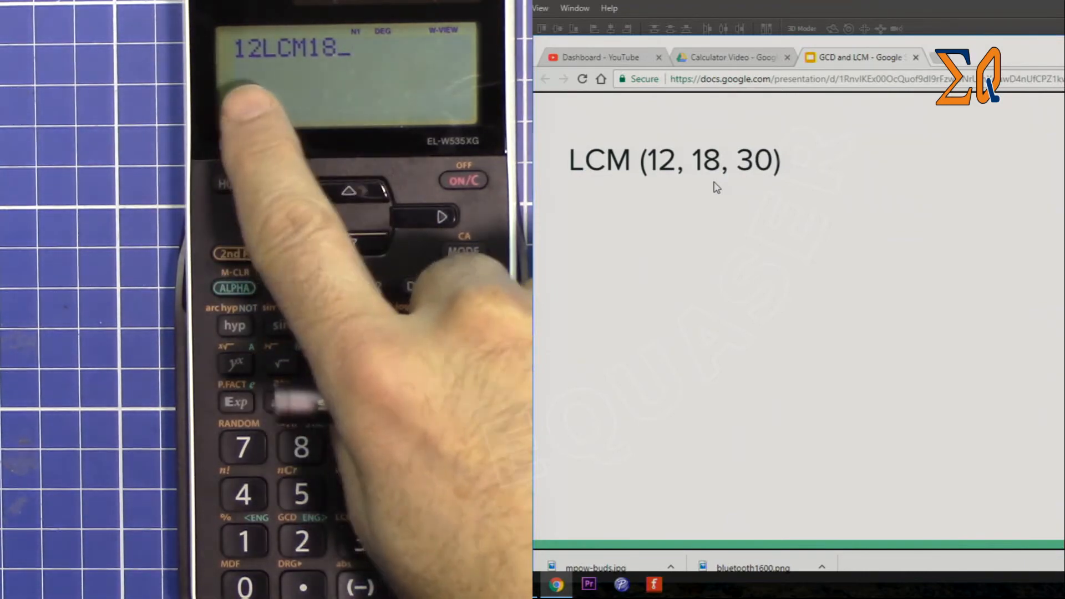
{"action": "left_click", "coordinate": [441, 586]}
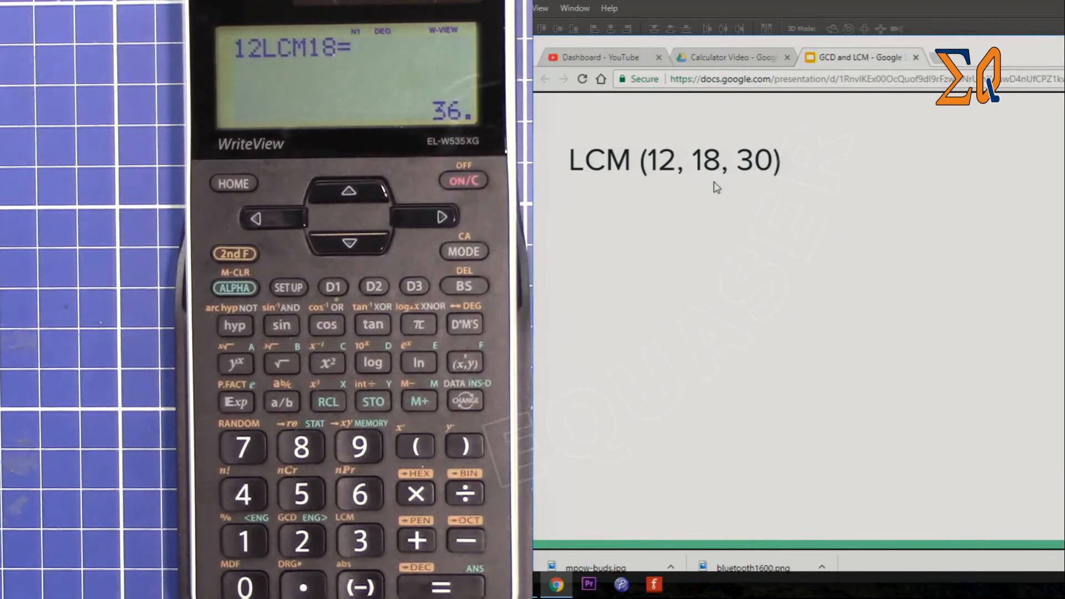